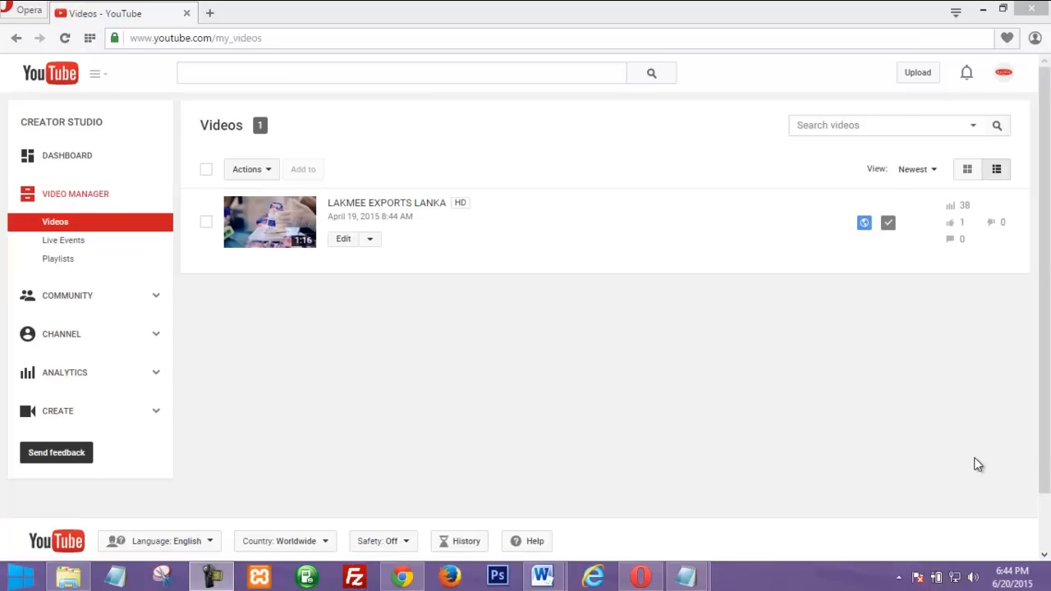
pyautogui.moveTo(861, 446)
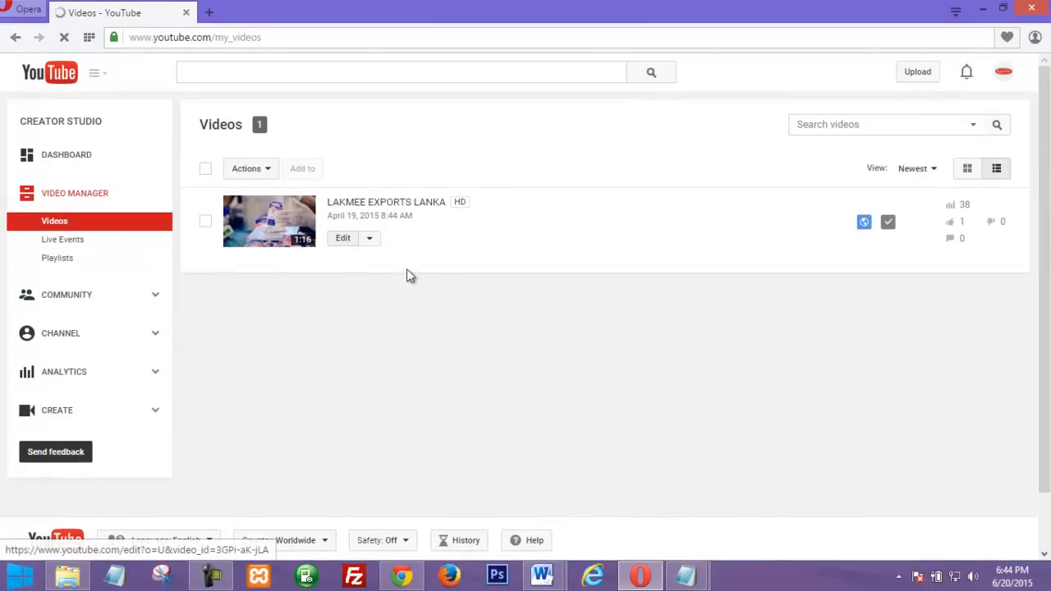
# Step: Open the edit page for the LAKMEE EXPORTS LANKA video from Video Manager
pyautogui.click(342, 239)
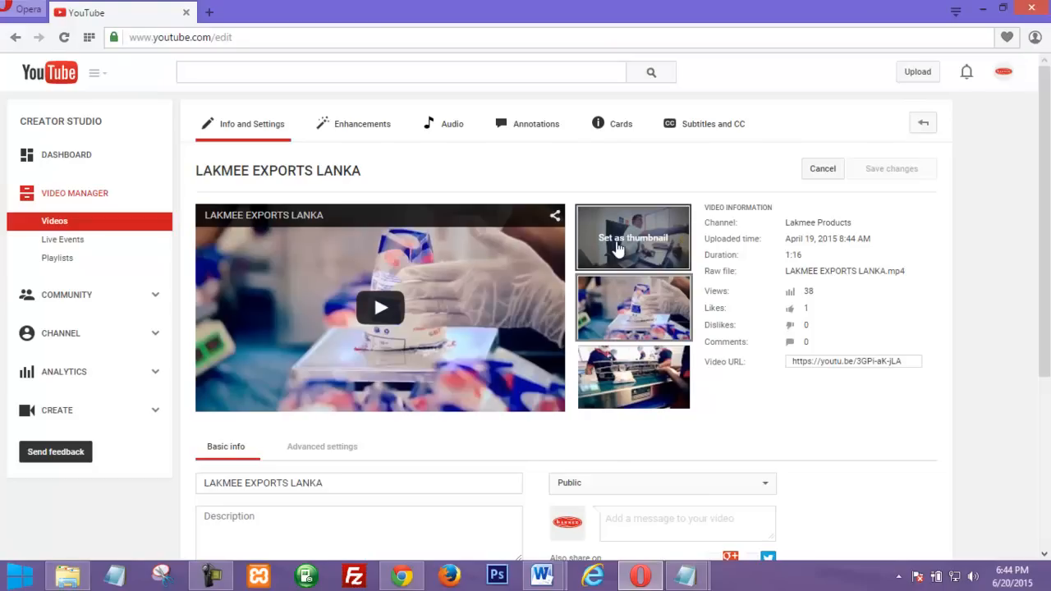
pyautogui.moveTo(626, 261)
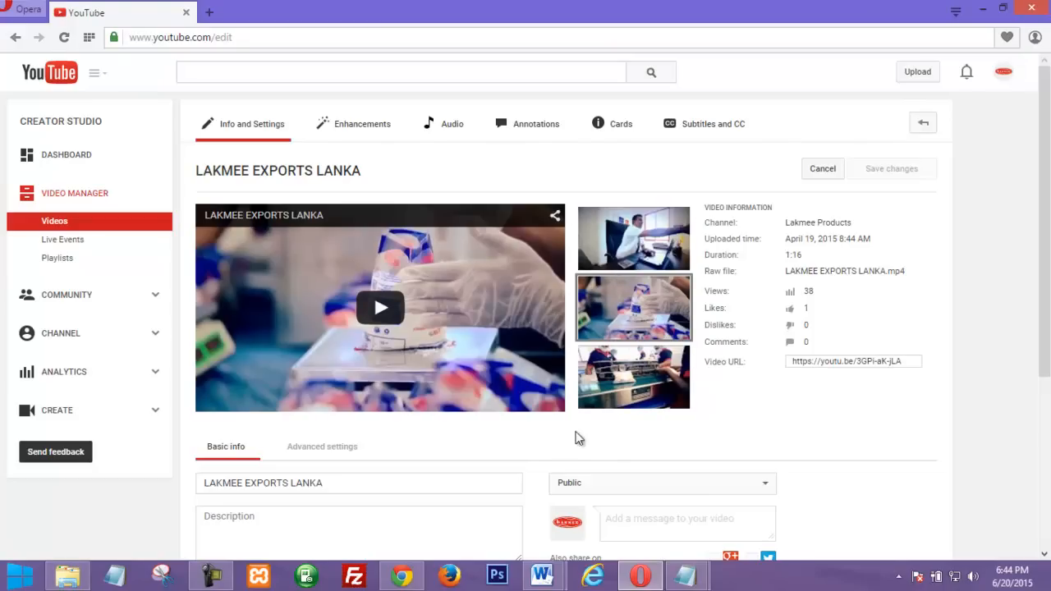
pyautogui.moveTo(599, 434)
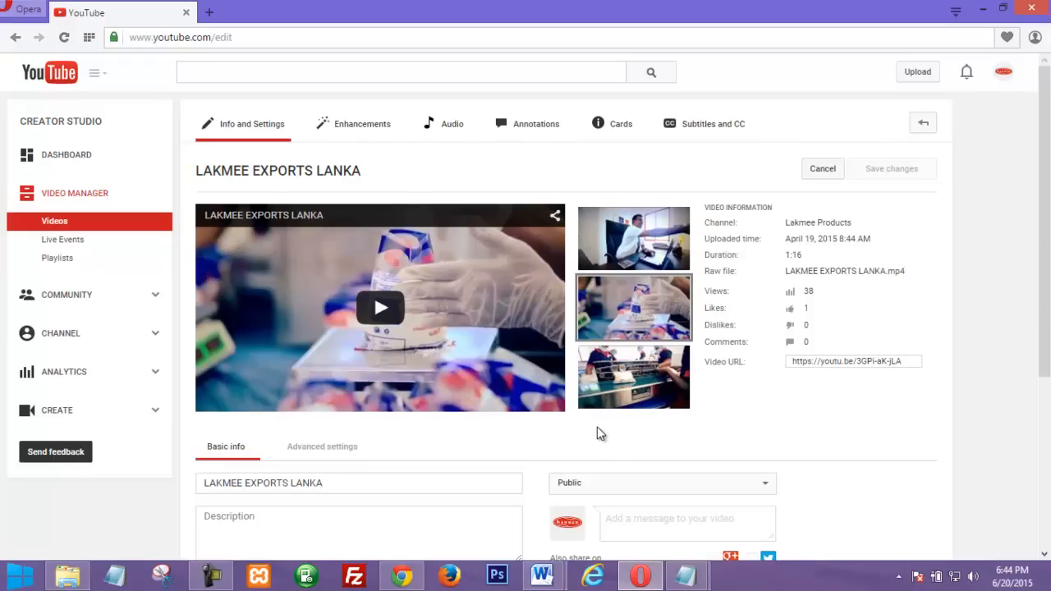
pyautogui.moveTo(610, 448)
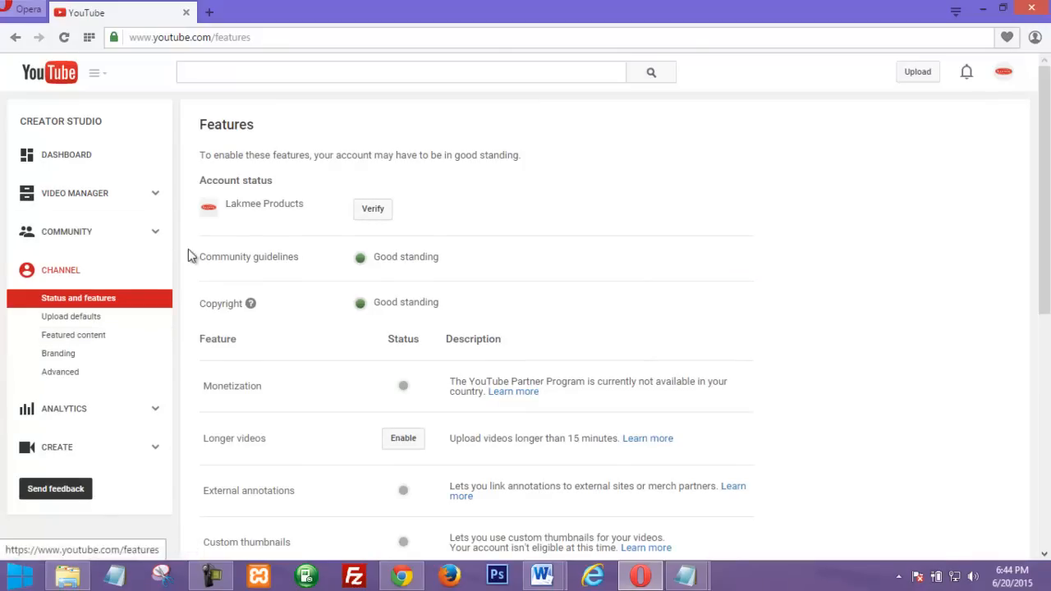
pyautogui.moveTo(243, 184)
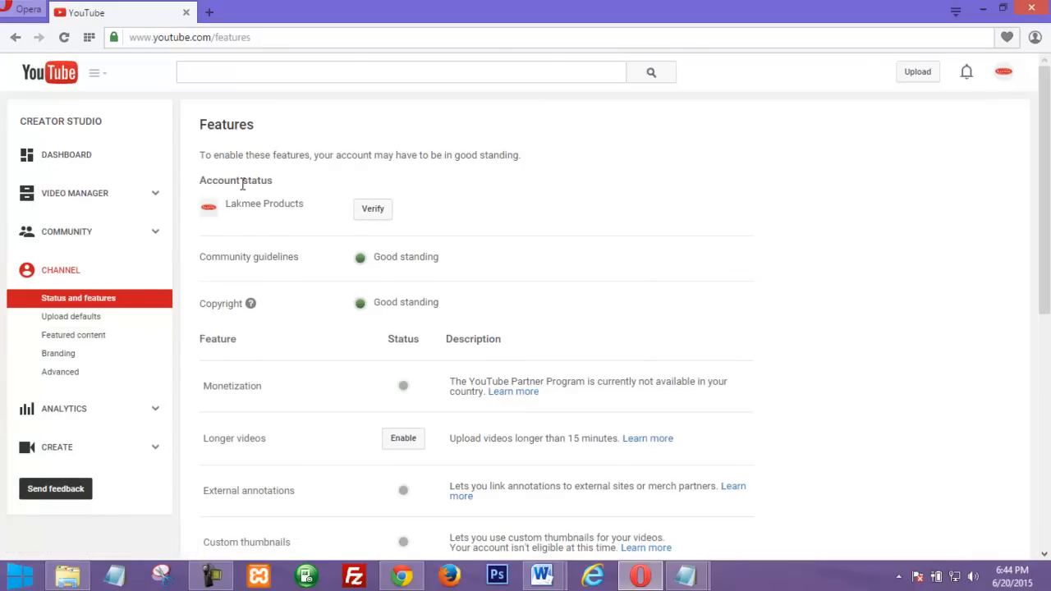
pyautogui.moveTo(227, 251)
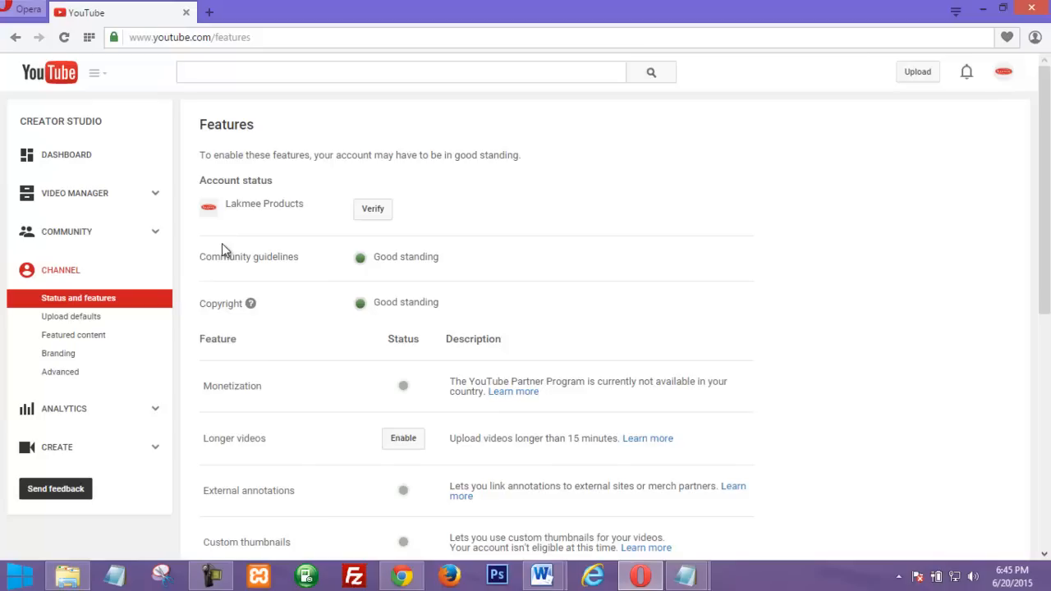
pyautogui.moveTo(411, 233)
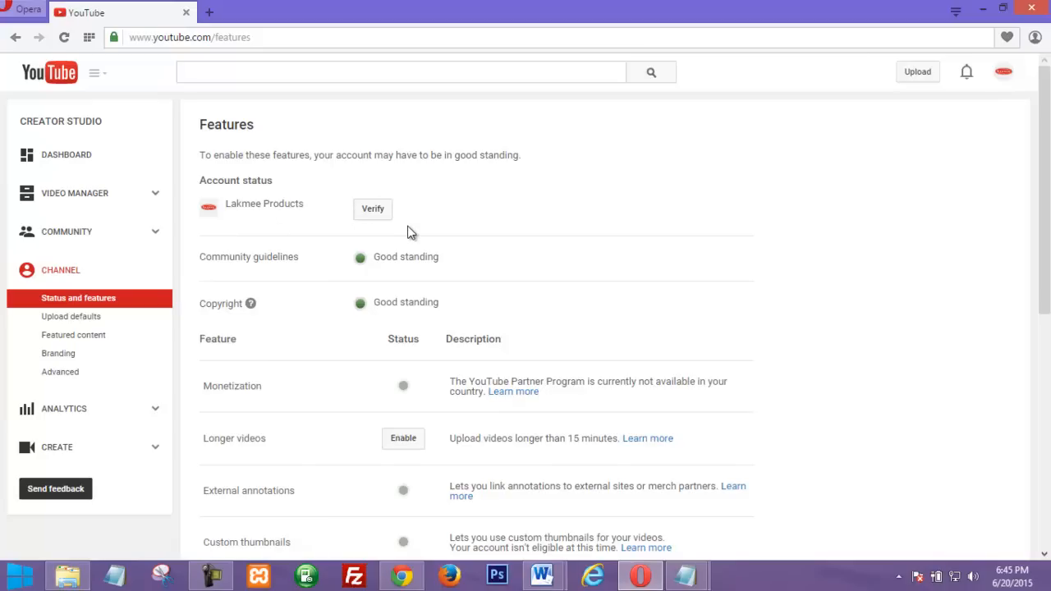
pyautogui.moveTo(355, 304)
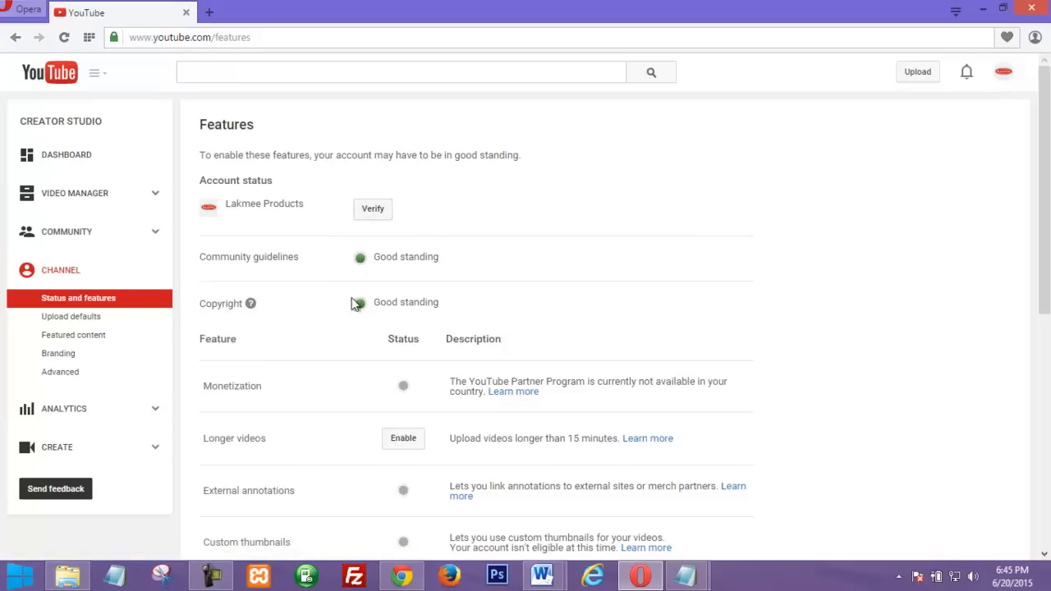
# Step: Scroll the Status and features list to review Custom thumbnails eligibility
pyautogui.scroll(-3)
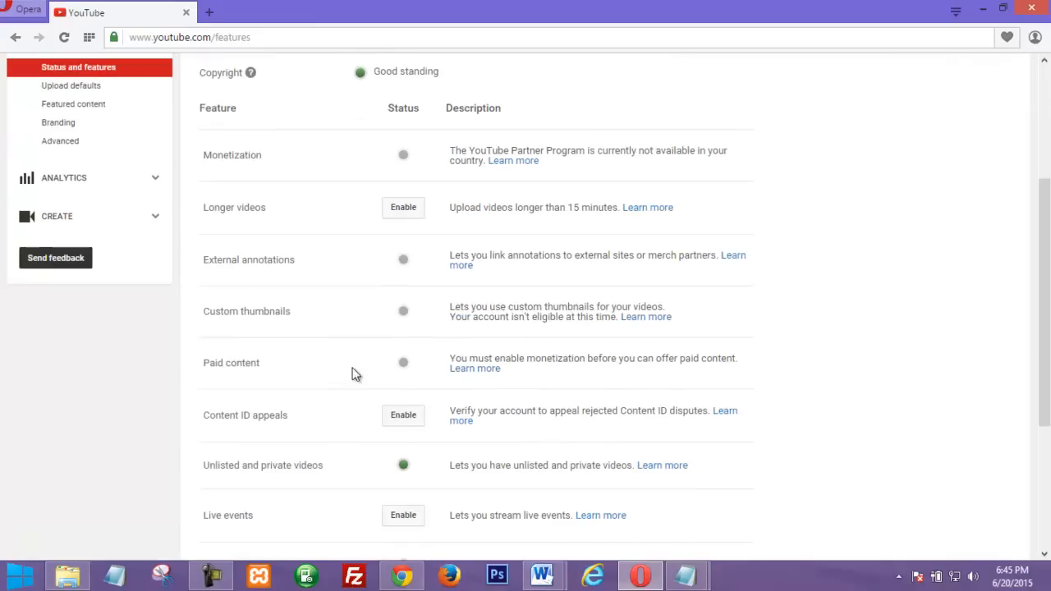
pyautogui.moveTo(395, 327)
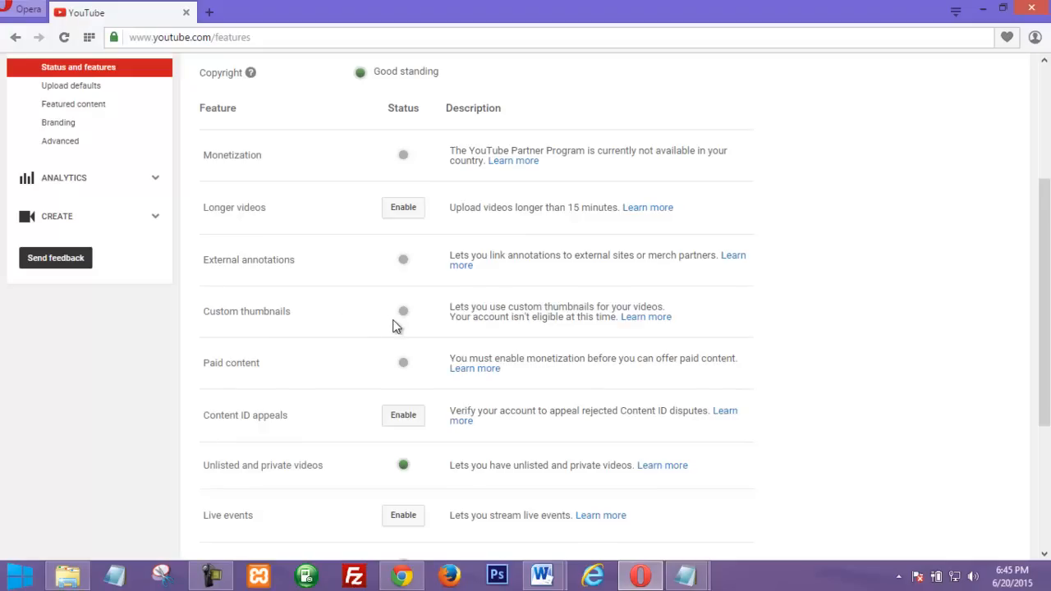
pyautogui.moveTo(403, 315)
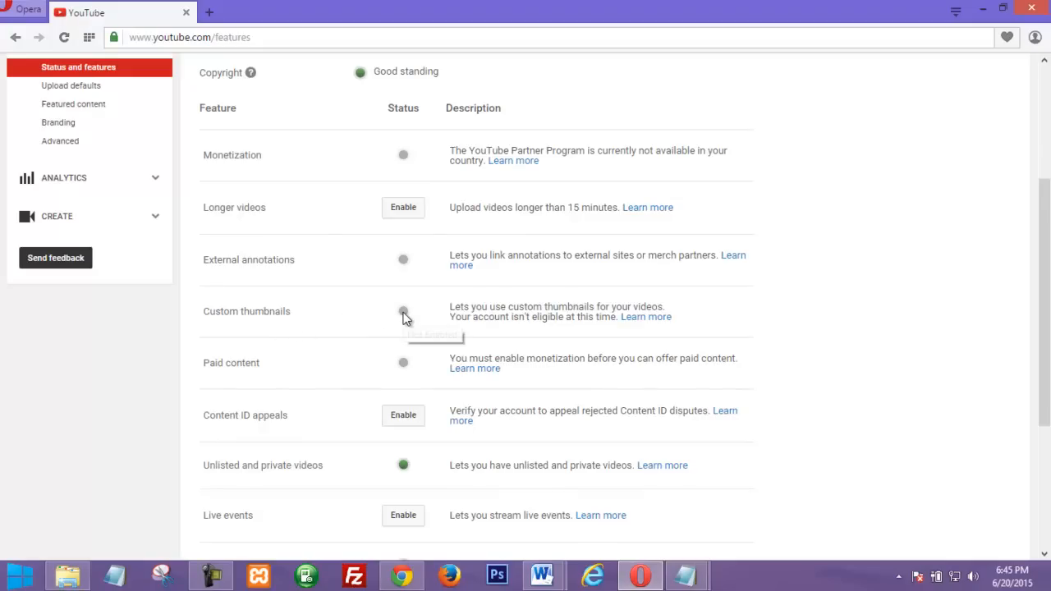
pyautogui.moveTo(287, 326)
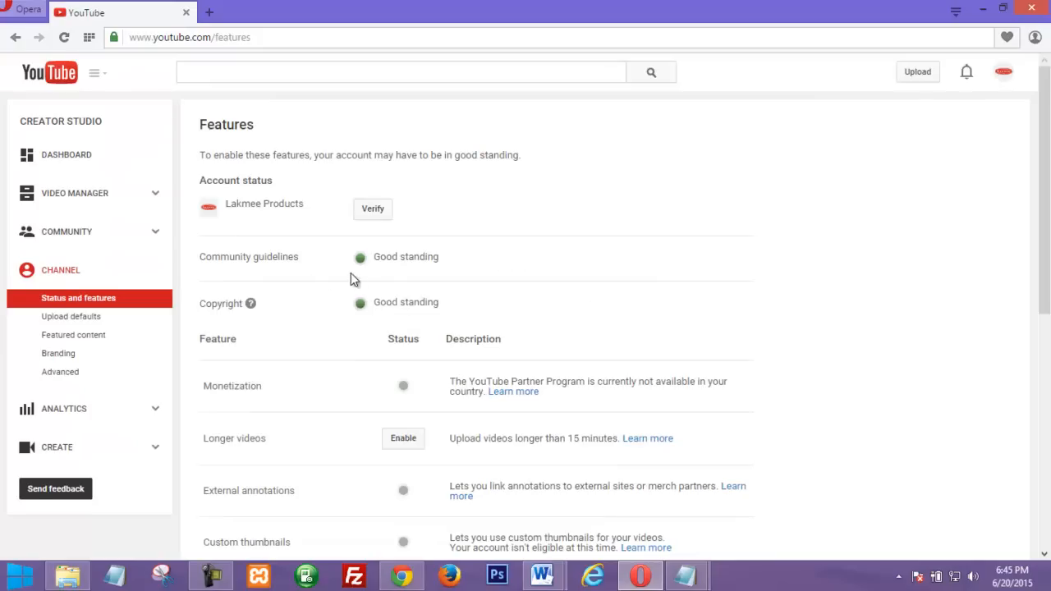
pyautogui.moveTo(333, 273)
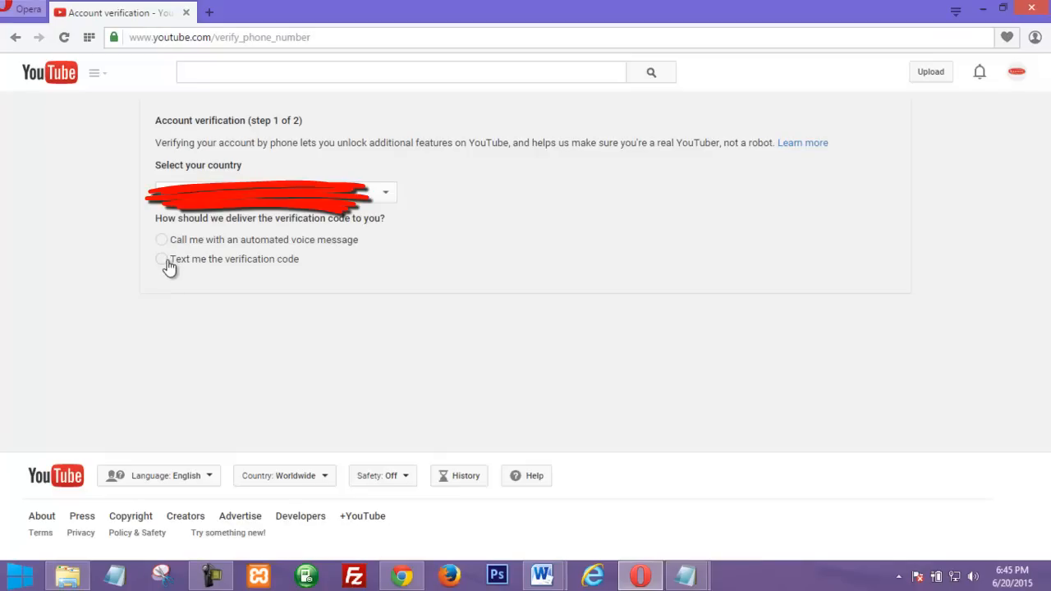
# Step: Choose text-message delivery and submit the phone number for the verification code
pyautogui.click(154, 259)
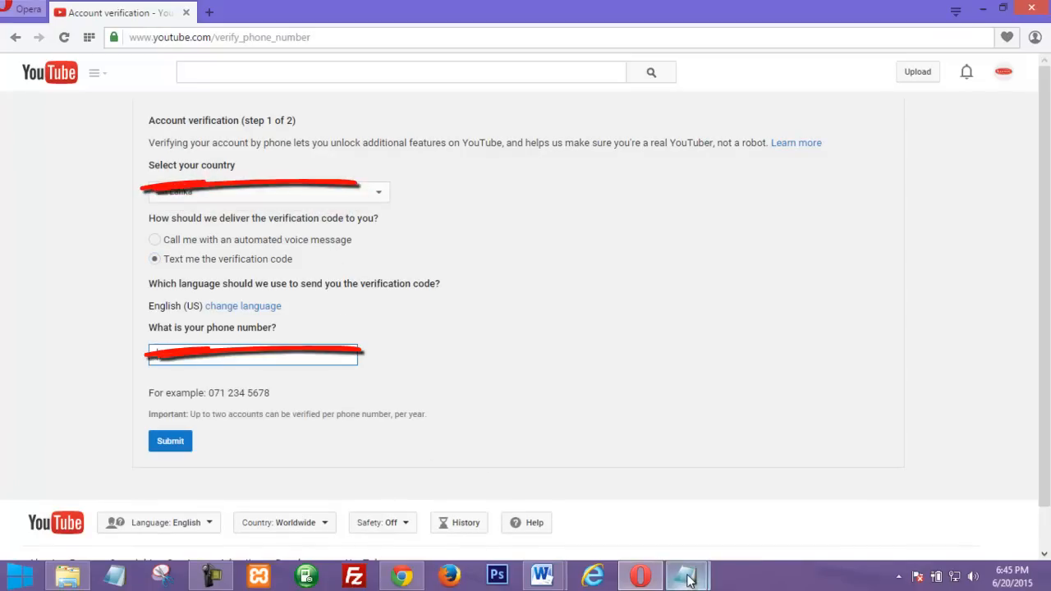
pyautogui.click(171, 441)
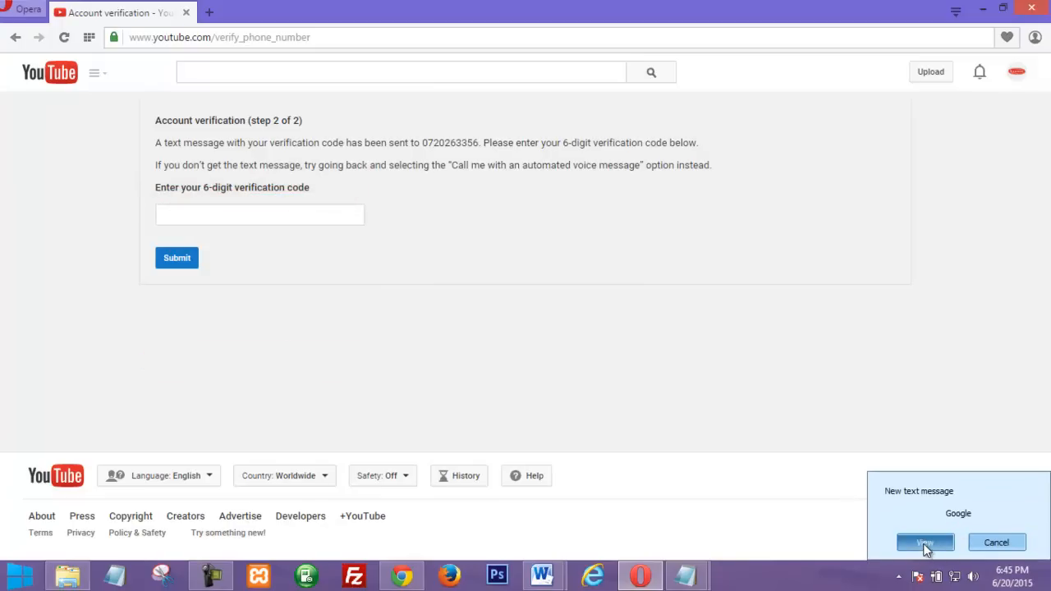
# Step: View the incoming text message to get the 6-digit code, then select the code field
pyautogui.click(260, 214)
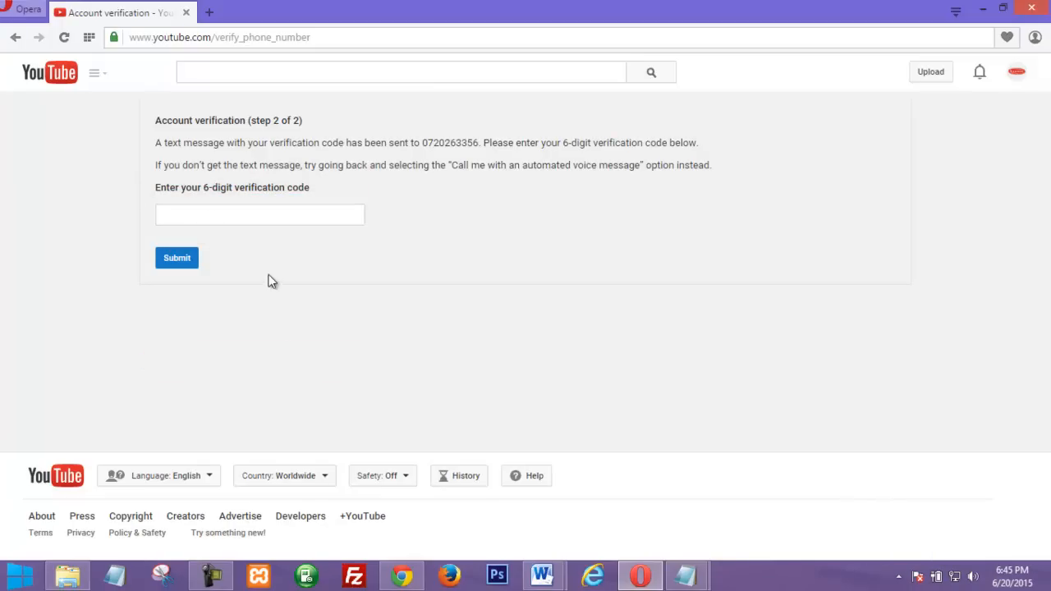
pyautogui.moveTo(349, 179)
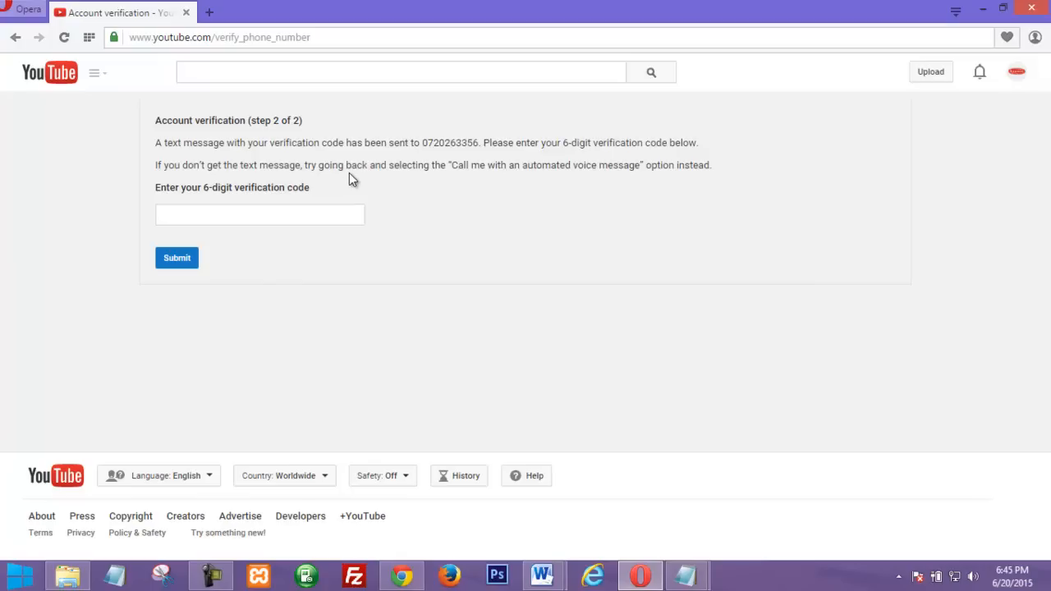
pyautogui.click(176, 257)
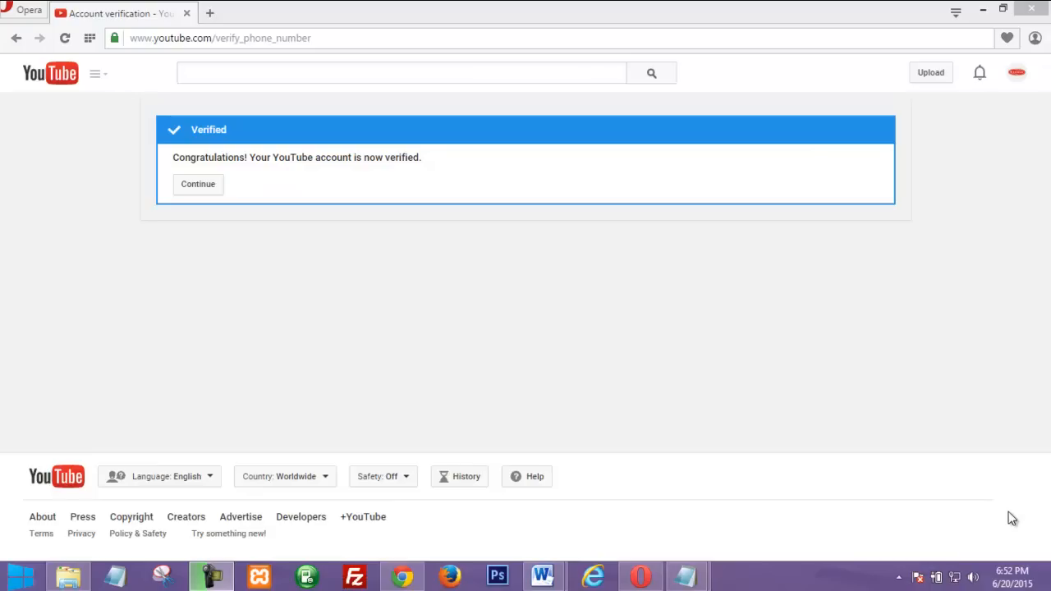
pyautogui.moveTo(122, 86)
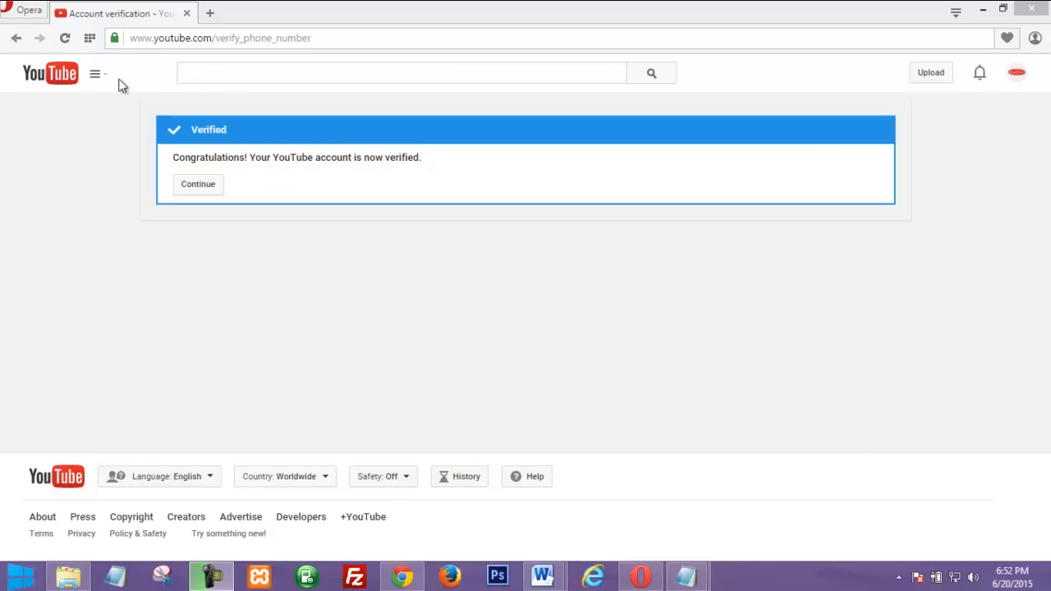
# Step: Go to My Channel through the guide menu next to the YouTube logo
pyautogui.click(95, 73)
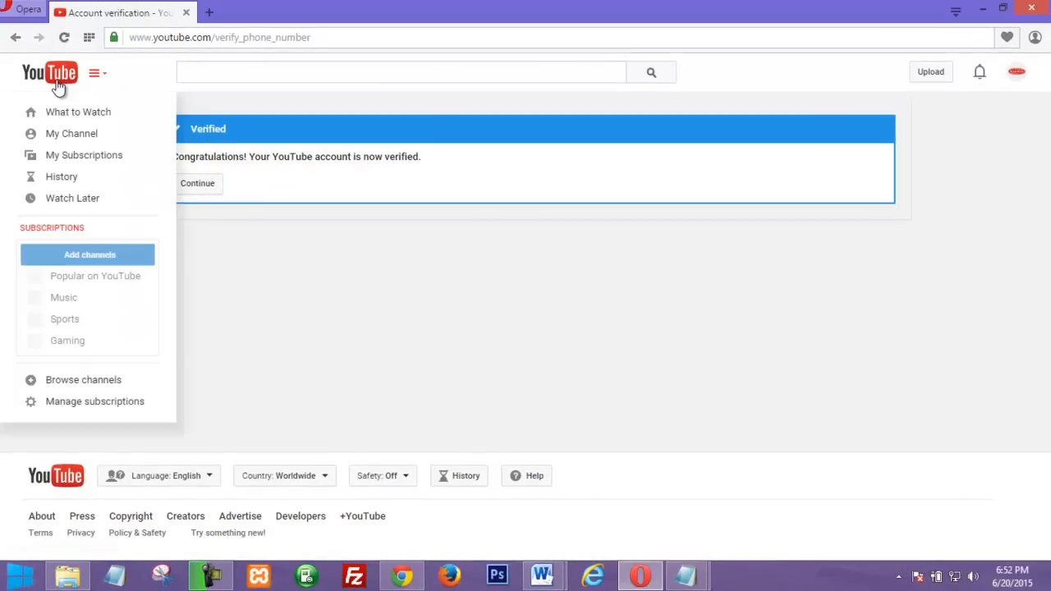
pyautogui.moveTo(71, 133)
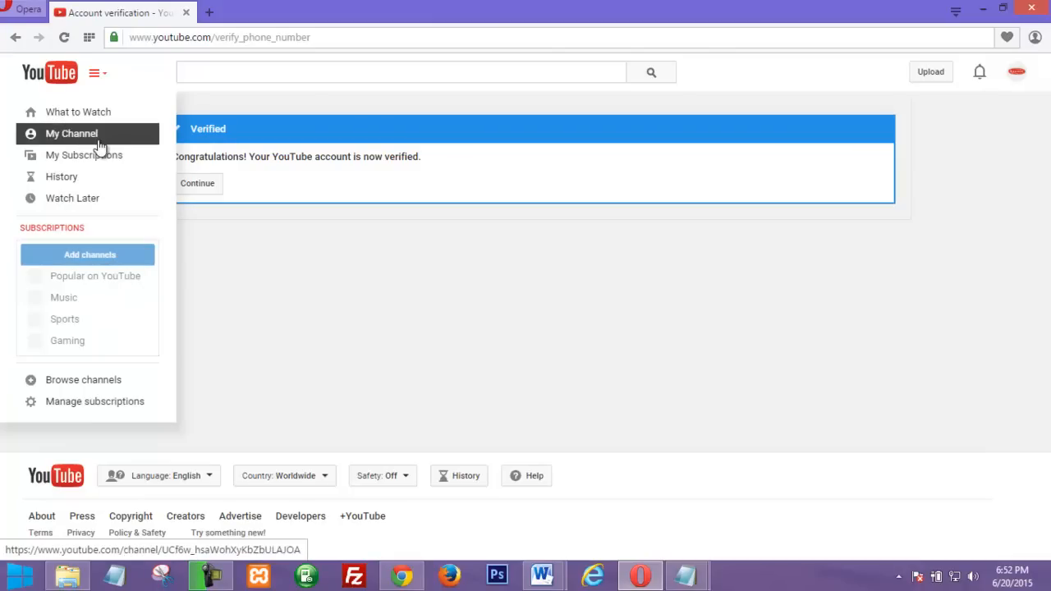
pyautogui.click(72, 133)
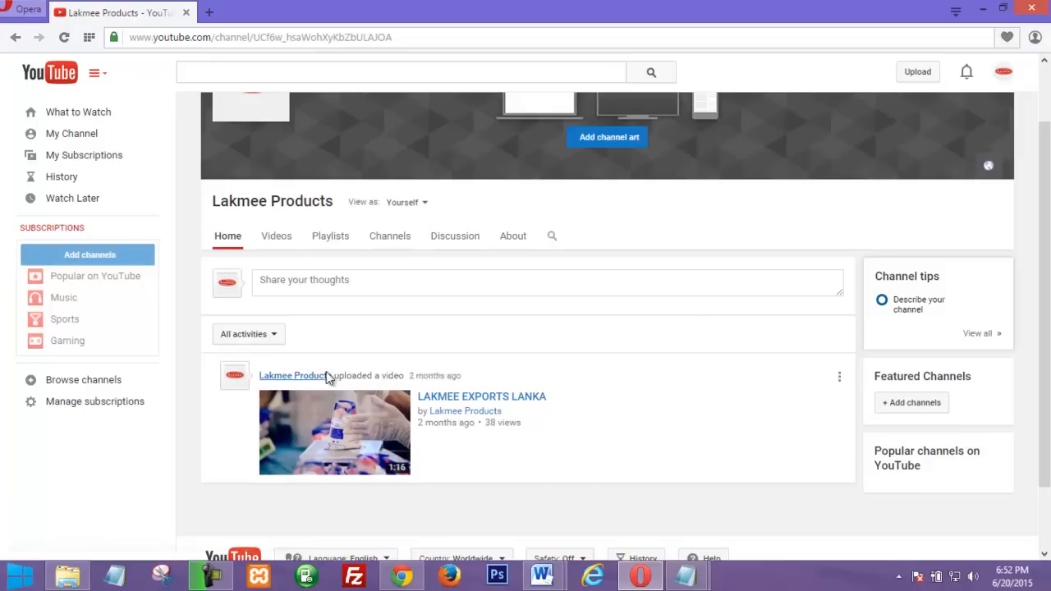
pyautogui.moveTo(72, 198)
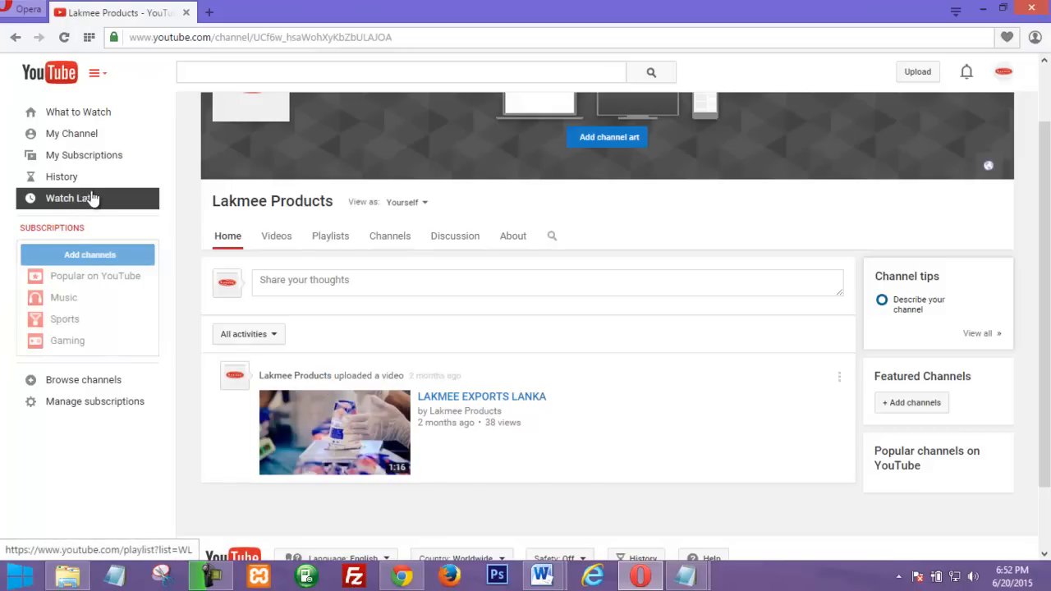
pyautogui.moveTo(415, 368)
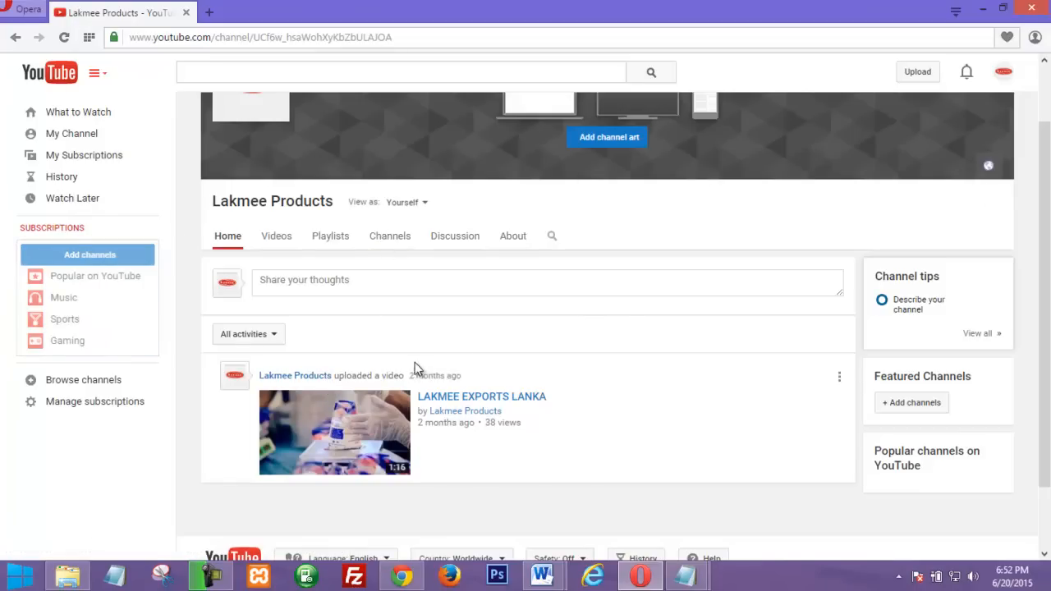
pyautogui.moveTo(561, 377)
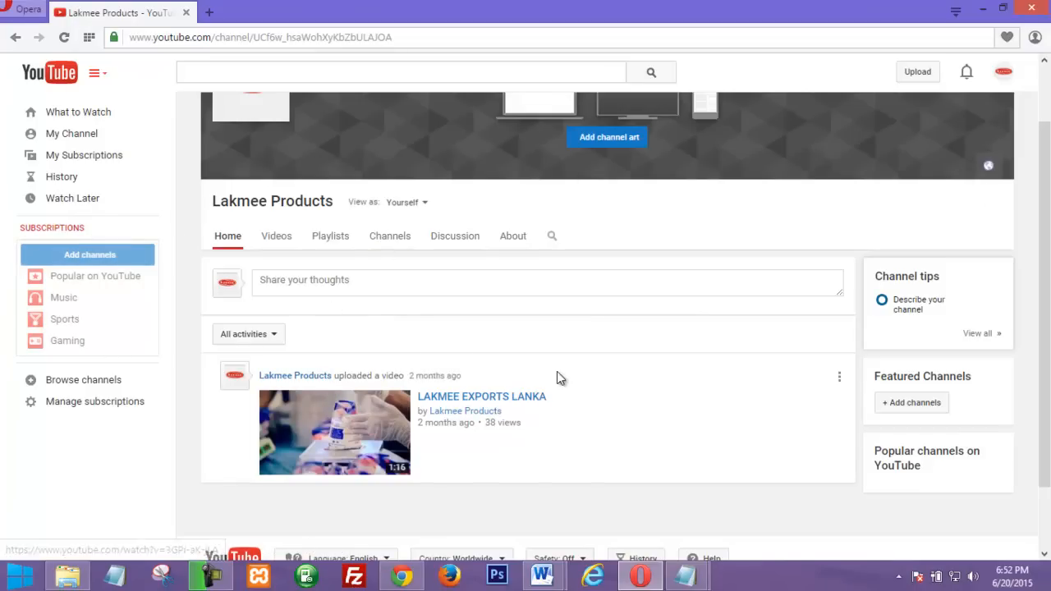
# Step: Scroll the Lakmee Products channel page and follow the Video Manager link
pyautogui.scroll(-3)
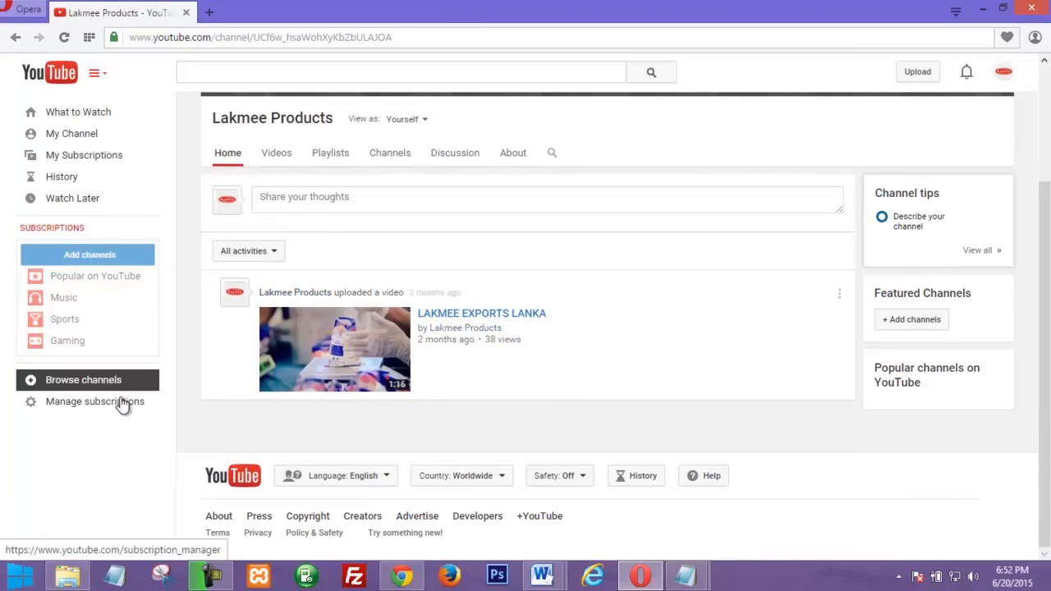
pyautogui.click(95, 401)
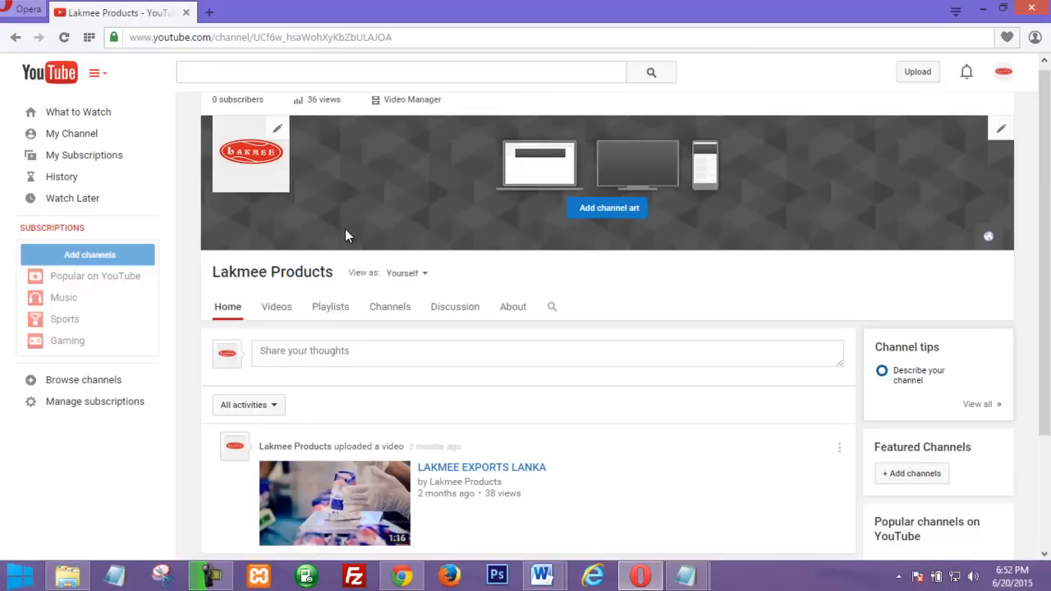
pyautogui.click(412, 100)
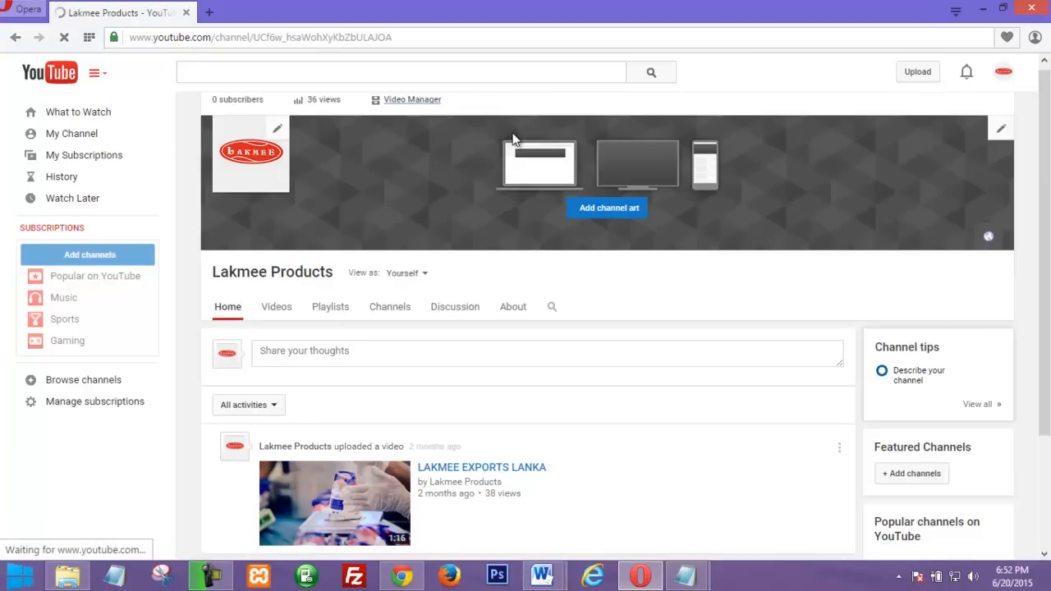
pyautogui.click(412, 100)
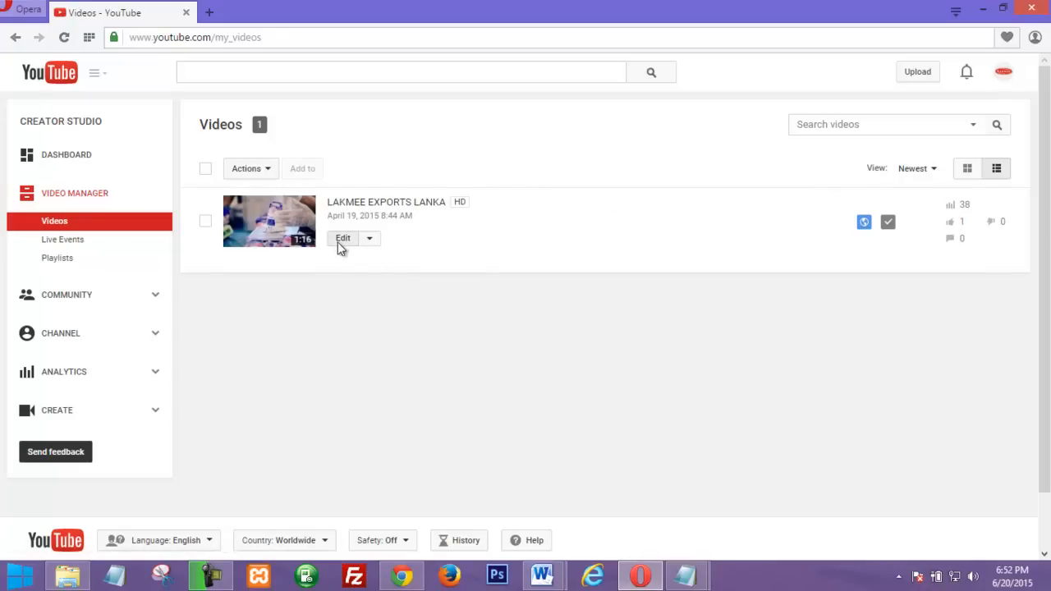
# Step: Open the LAKMEE EXPORTS LANKA edit page to check for the Custom thumbnail button
pyautogui.click(343, 238)
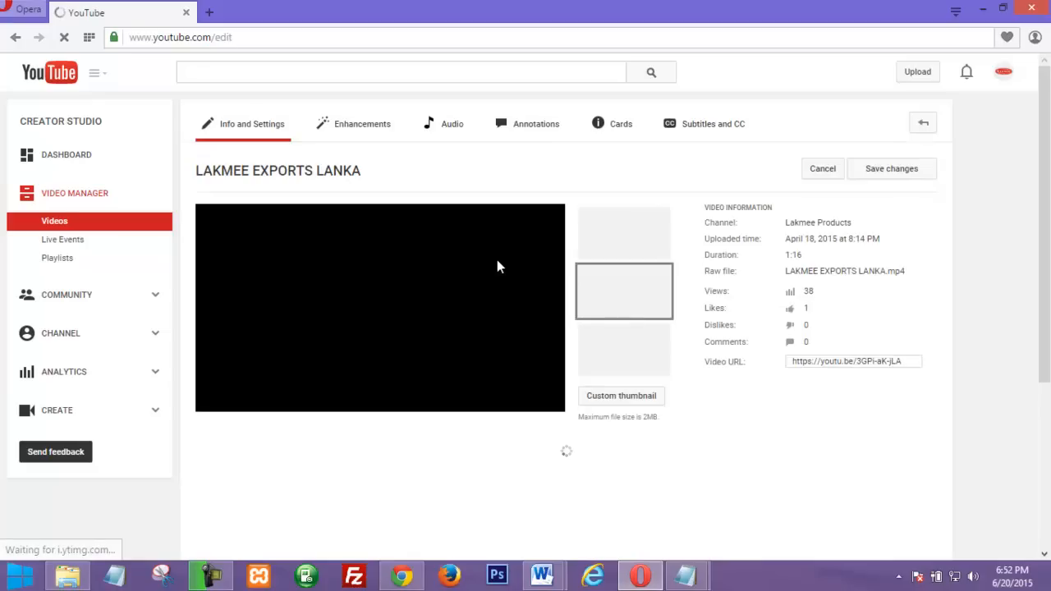